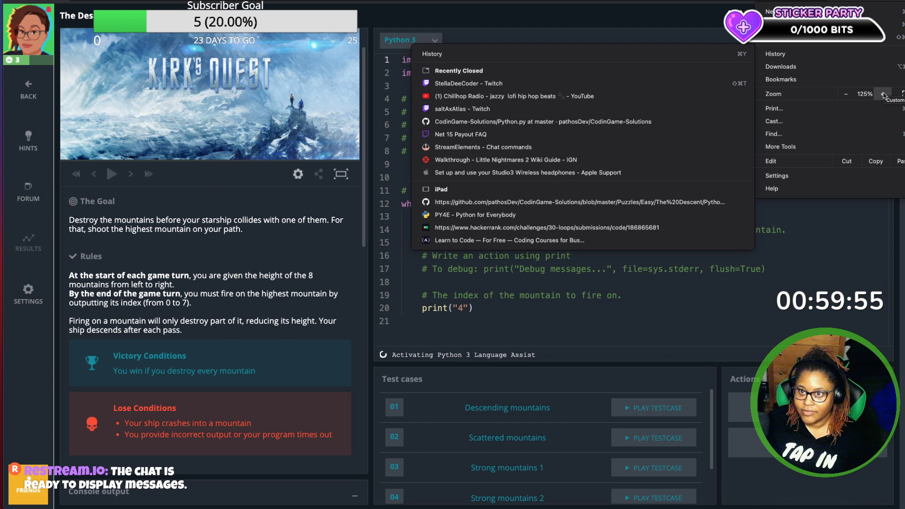
Step: Dismiss the open Chrome history menu to reveal The Descent puzzle page
click(880, 93)
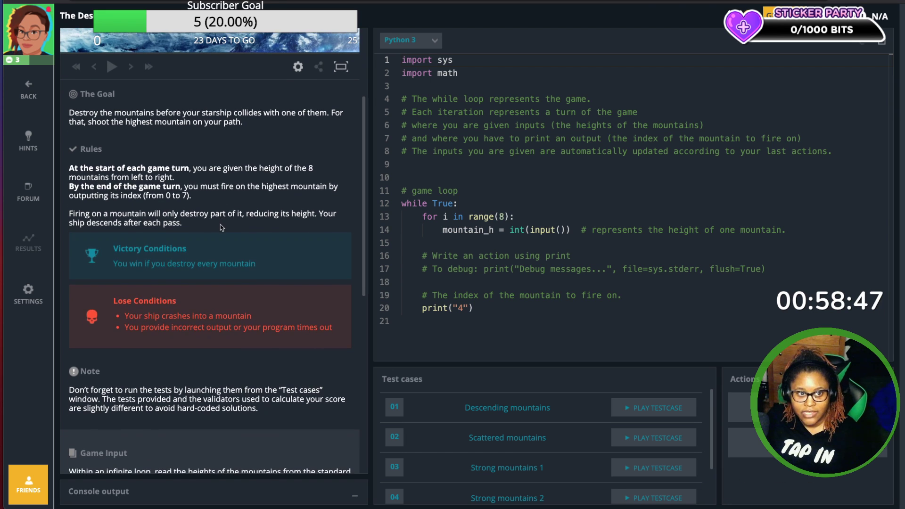
Step: Scroll the statement down through game input, output, constraints and synopsis
scroll(down, 3)
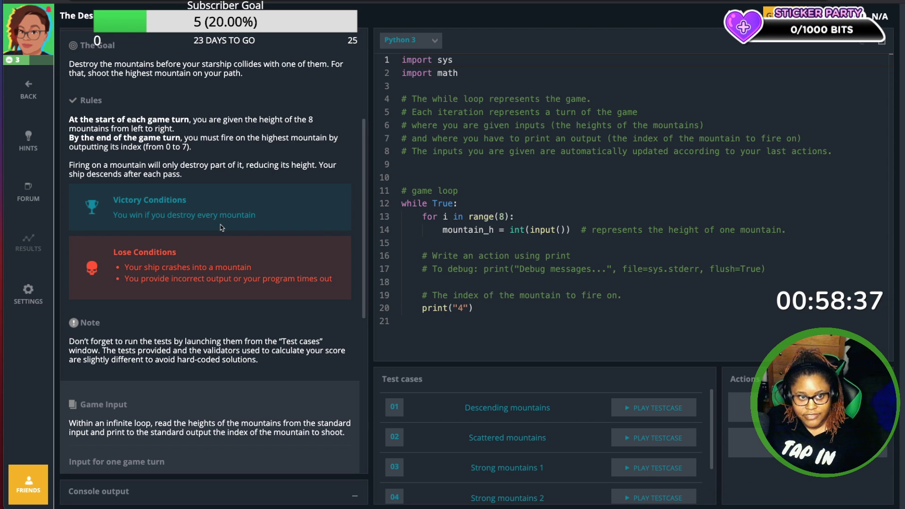
scroll(down, 3)
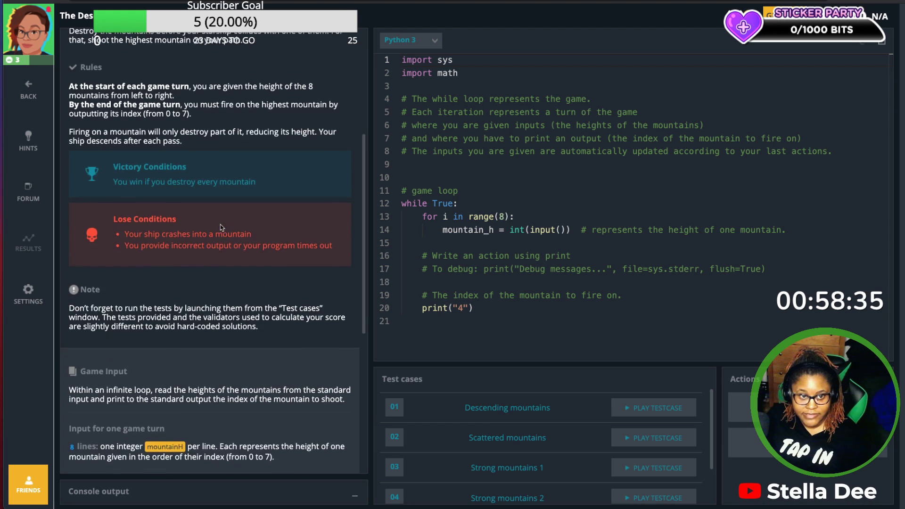
scroll(down, 3)
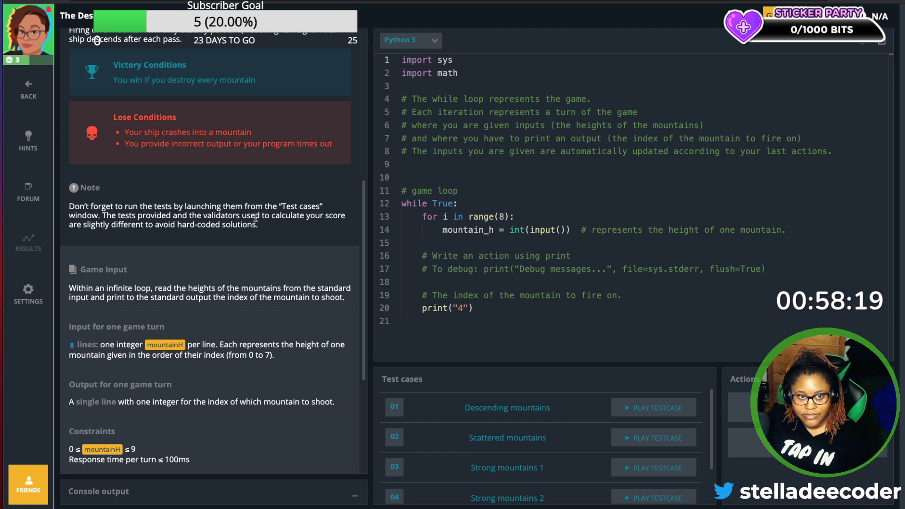
scroll(down, 3)
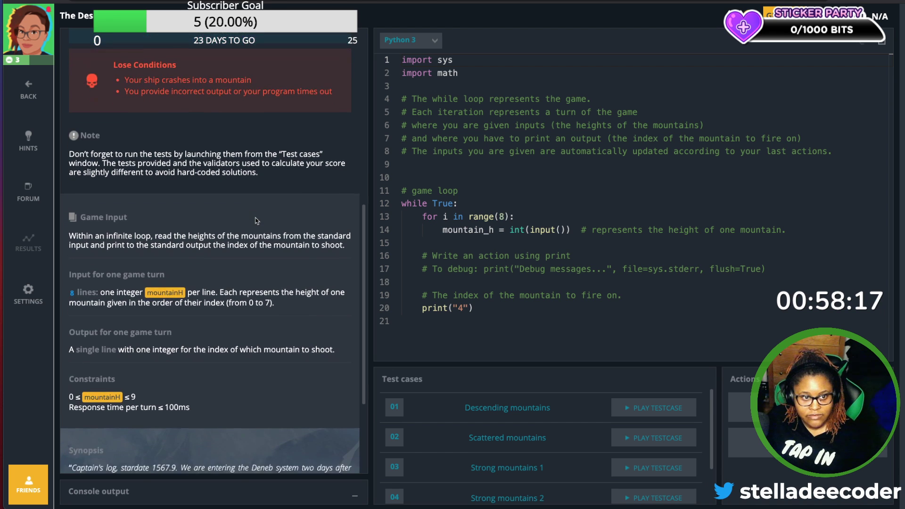
scroll(down, 3)
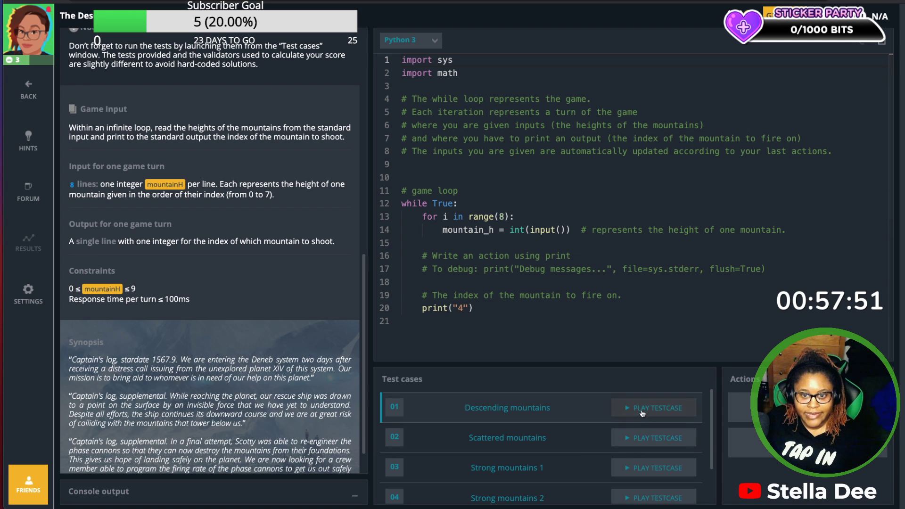
Step: Run the Descending mountains test on the starter code and replay the crash on mountain 0
click(655, 407)
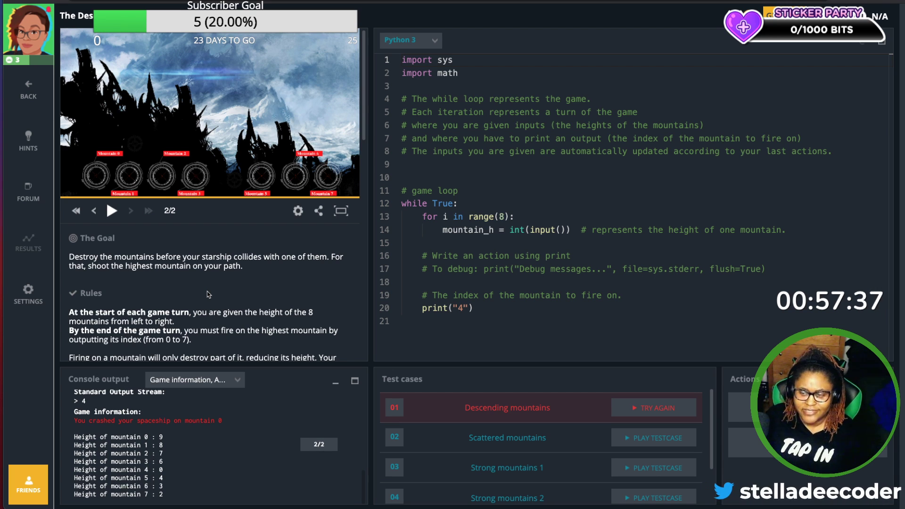
mouse_move(209, 453)
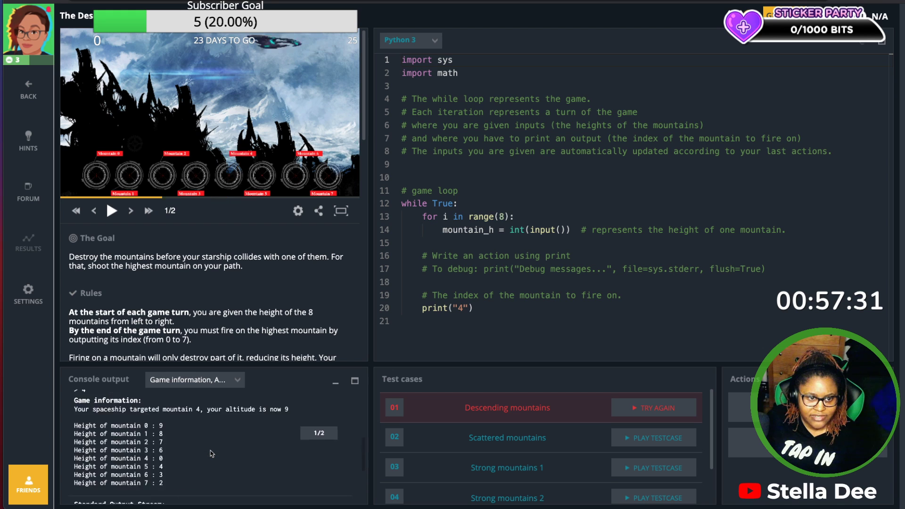
click(94, 210)
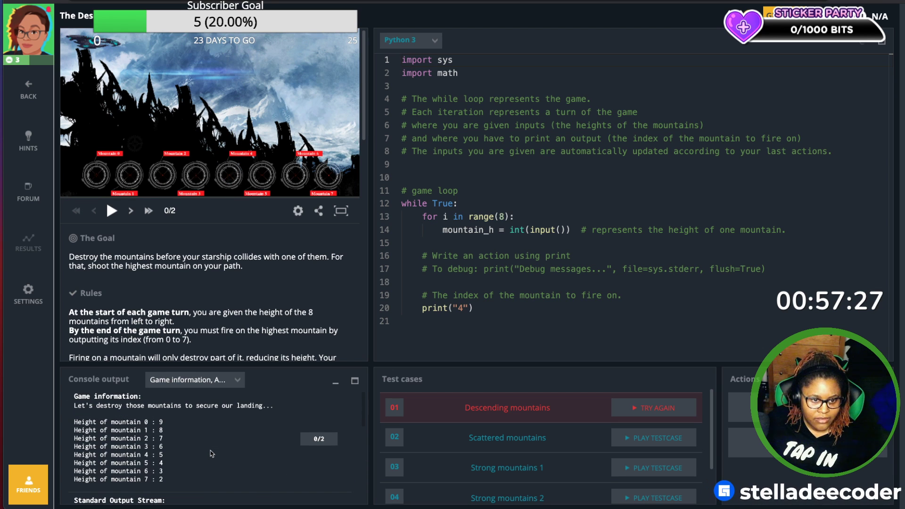
click(130, 211)
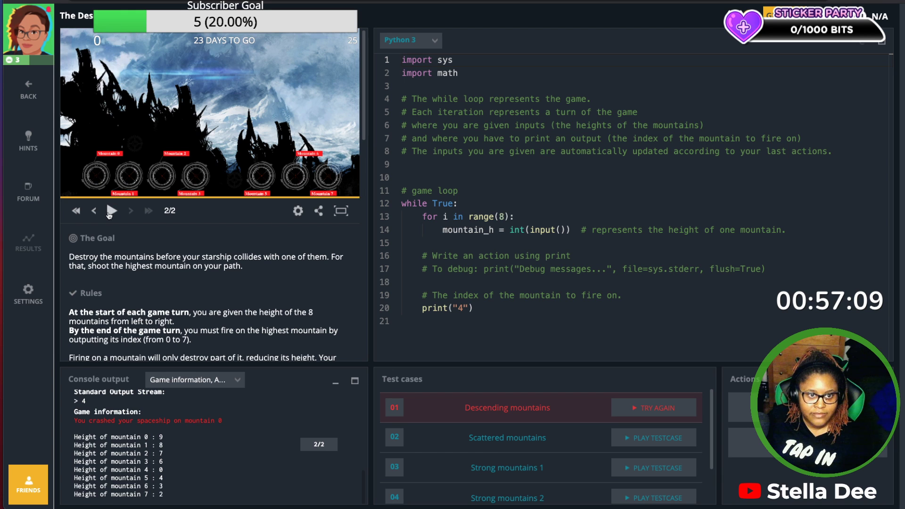
click(110, 210)
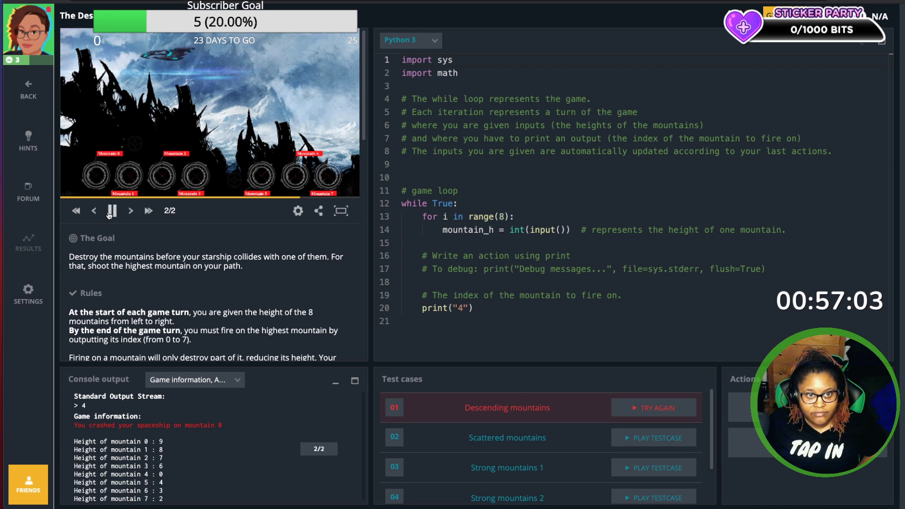
click(112, 210)
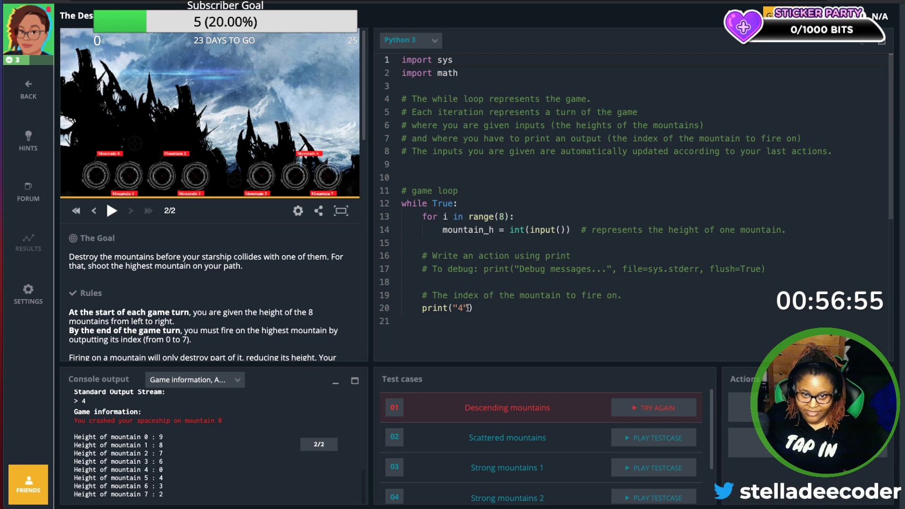
Step: Start each game-loop turn with max = 0 and max_index = -1
key(Backspace)
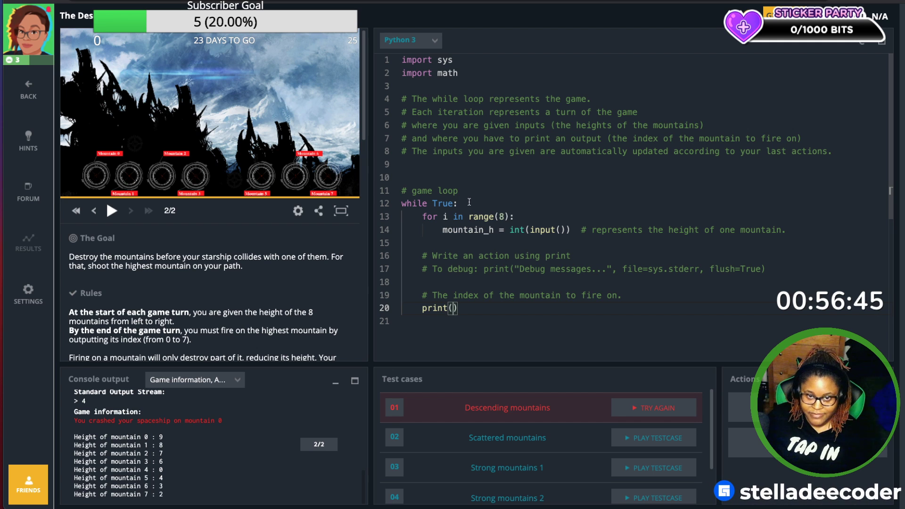
click(459, 204)
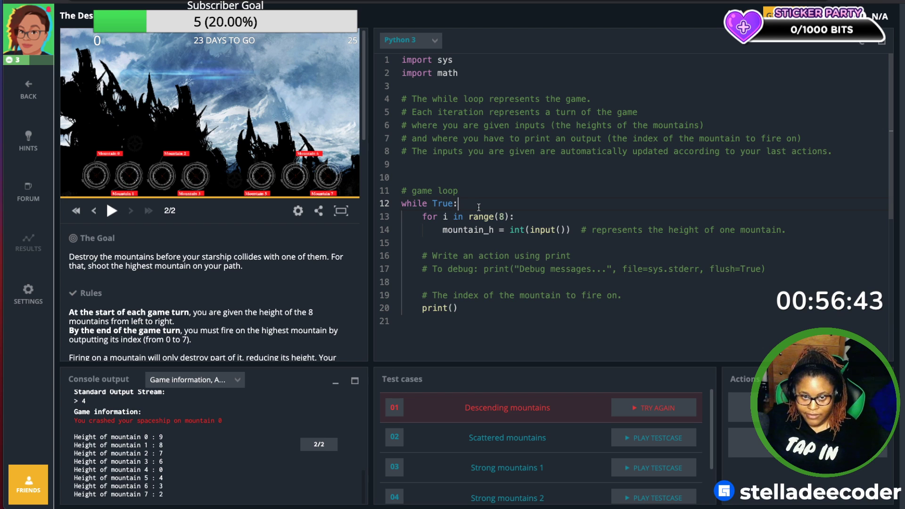
key(enter)
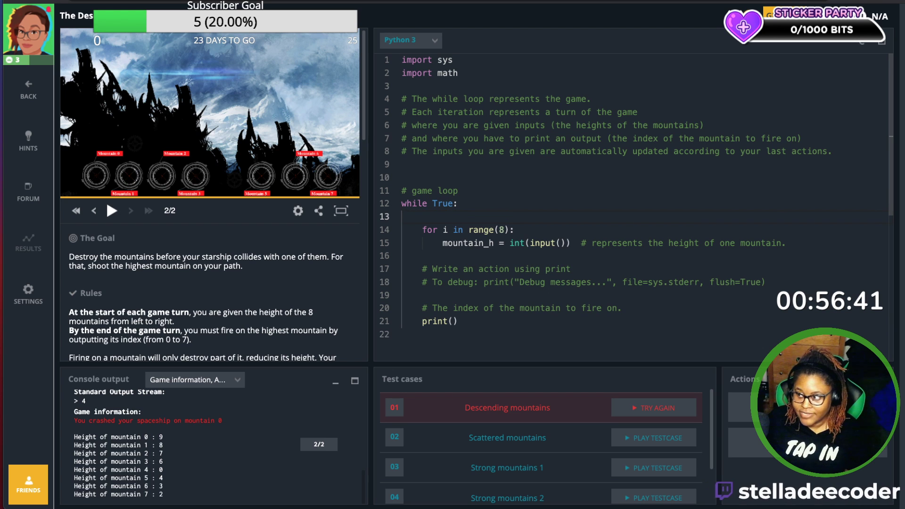
text(max)
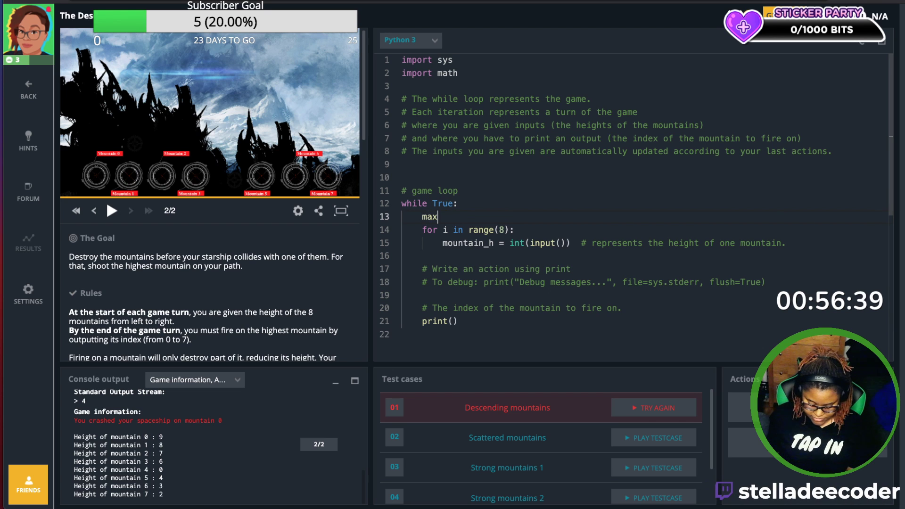
text(=)
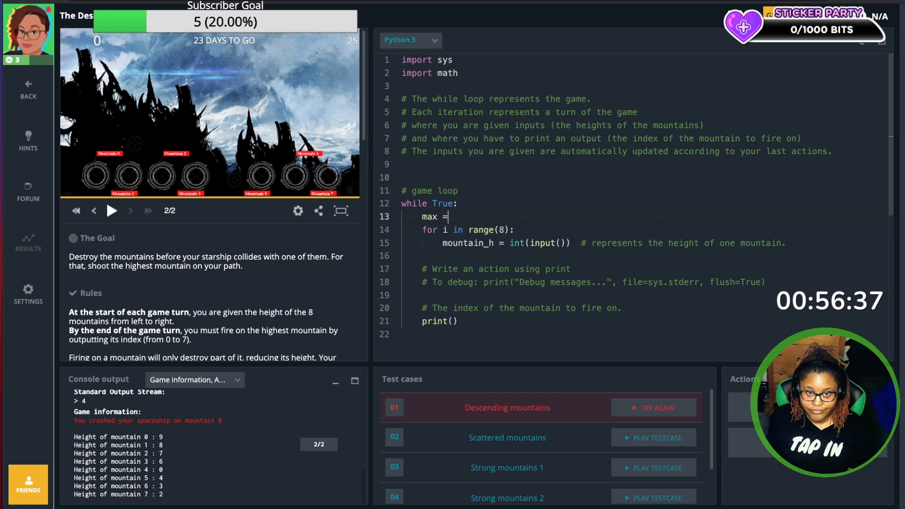
text(0)
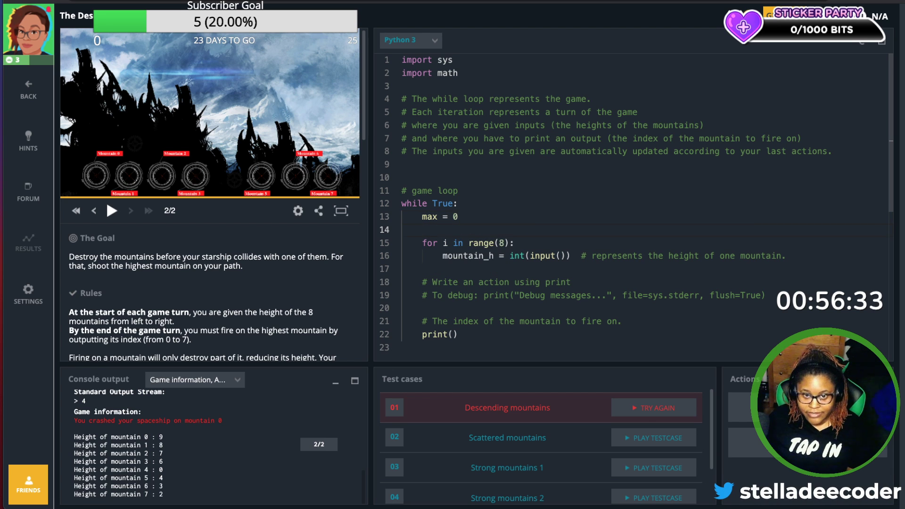
text(ma)
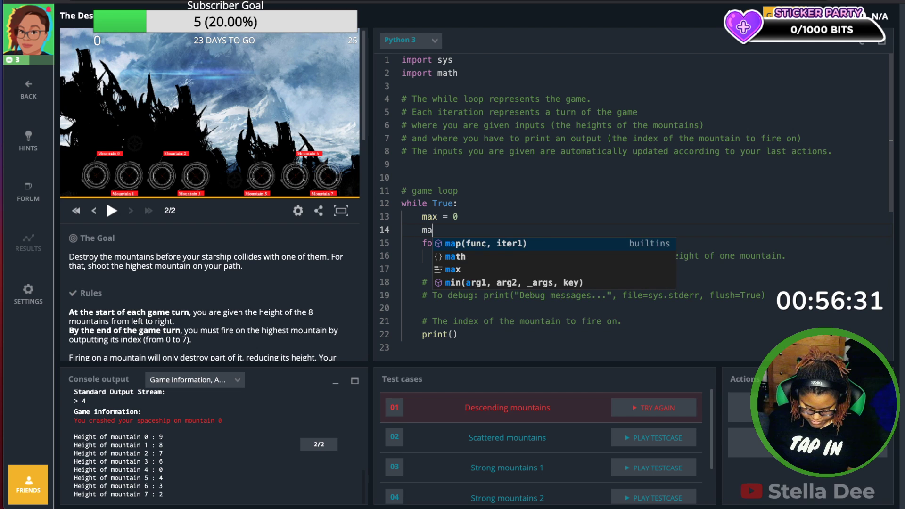
text(x_inde)
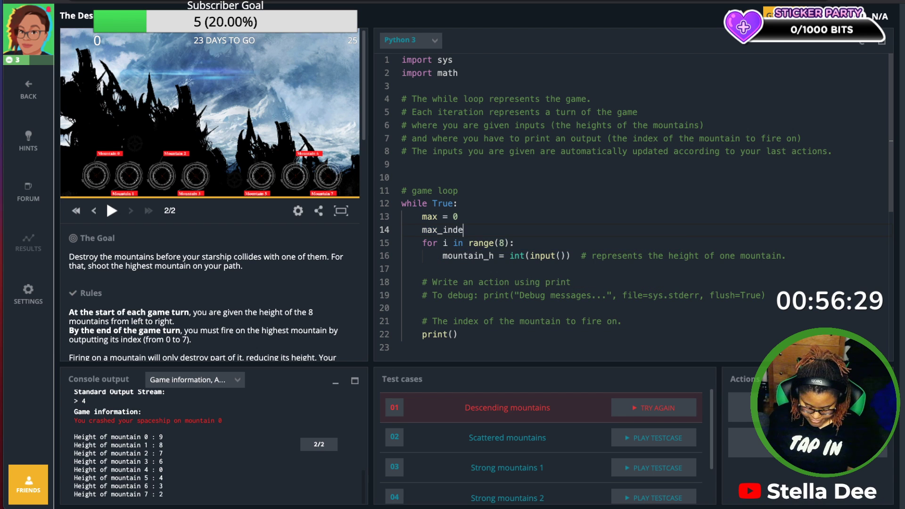
text(x)
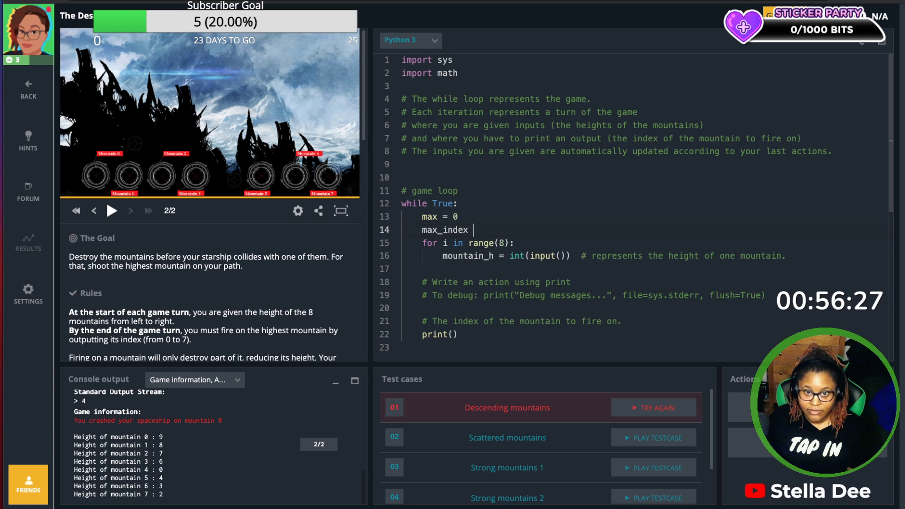
text(= 1)
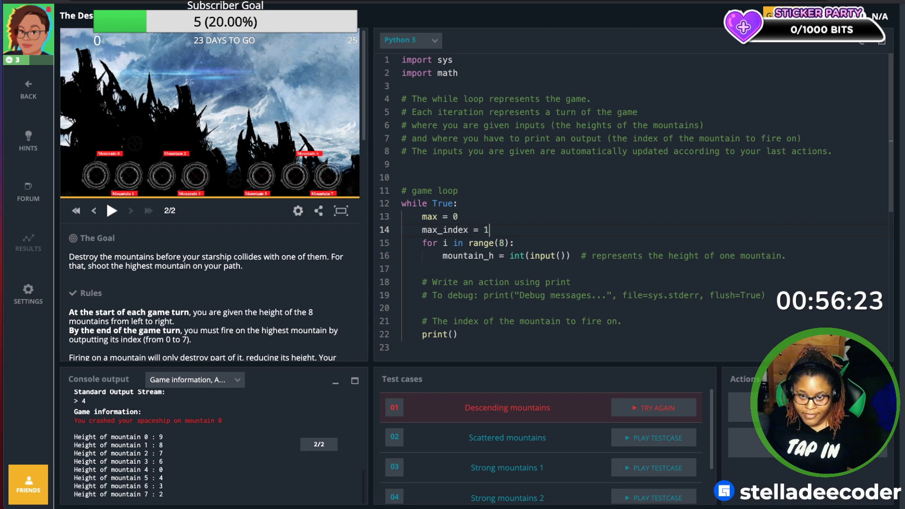
text(-)
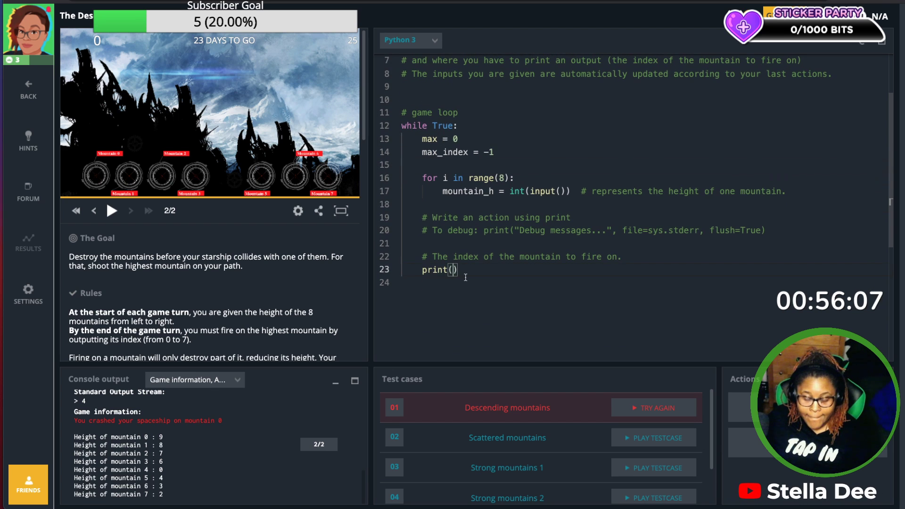
Step: Make the final print statement output max_index as the mountain to fire on
text(max-)
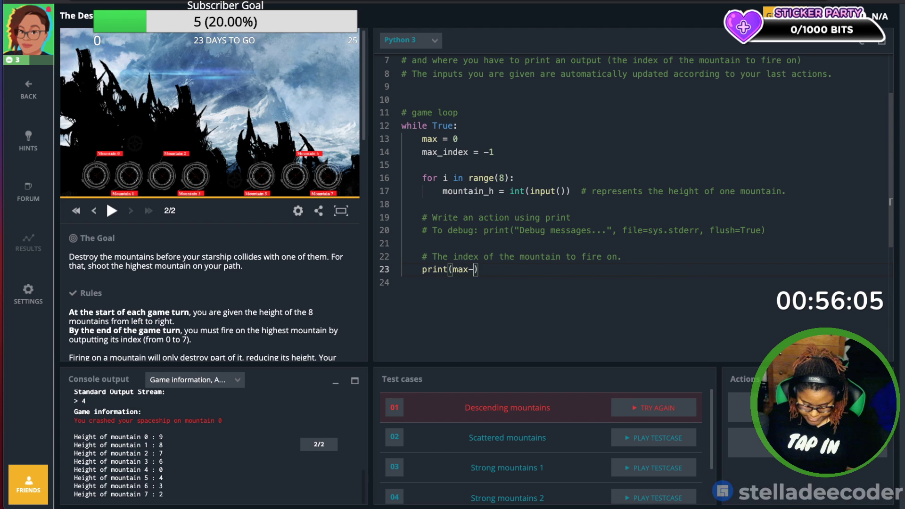
text(index)
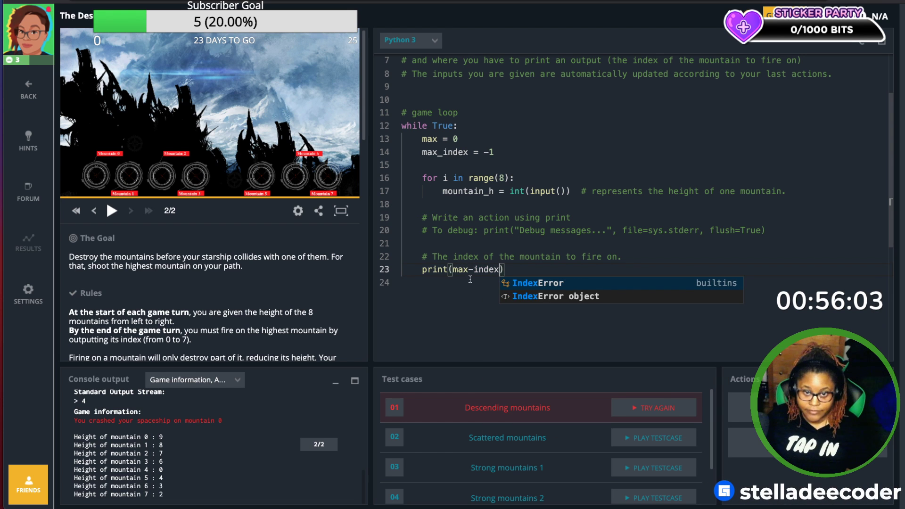
key(Backspace)
text(_)
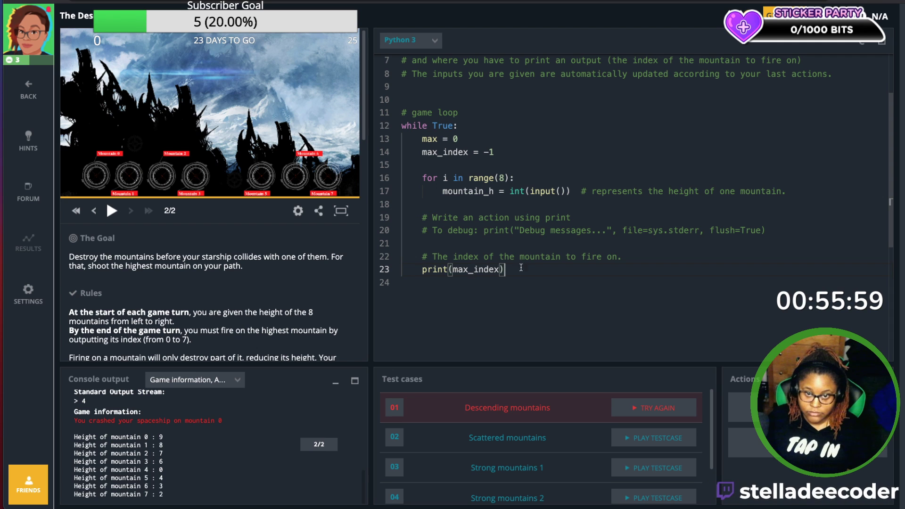
mouse_move(451, 280)
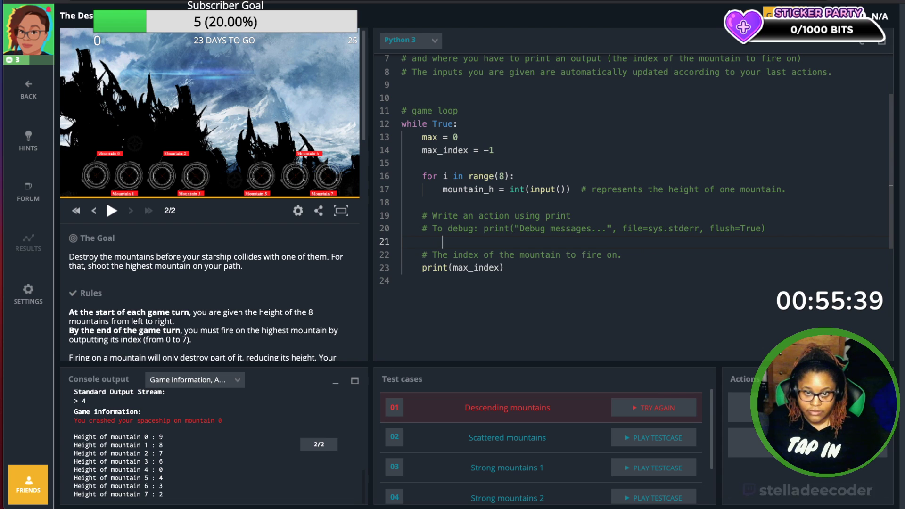
Step: Add 'if mountain_h > max:' storing mountain_h in max and i in max_index
text(if)
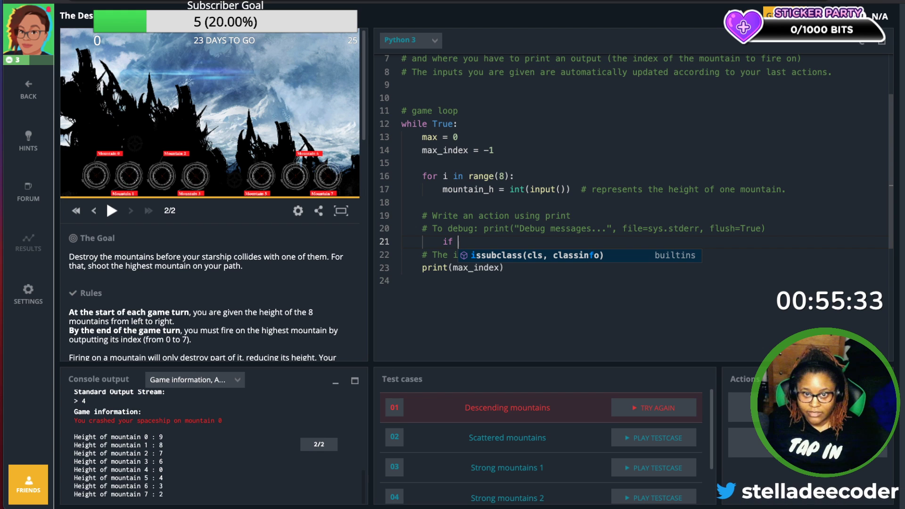
text(mountain_h)
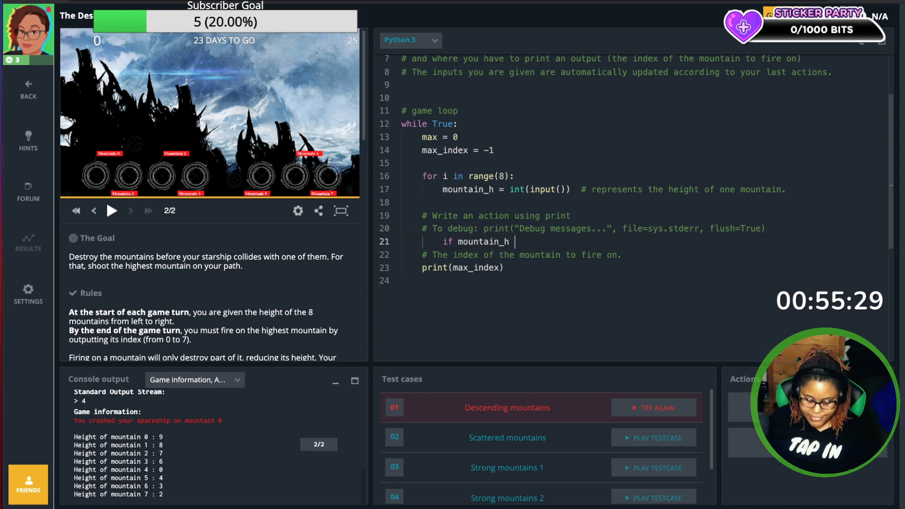
text(> max:)
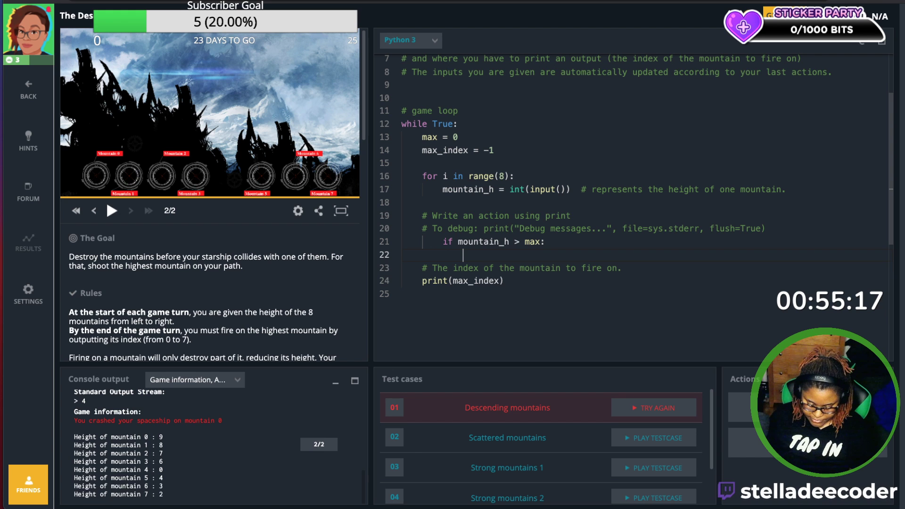
text(max =)
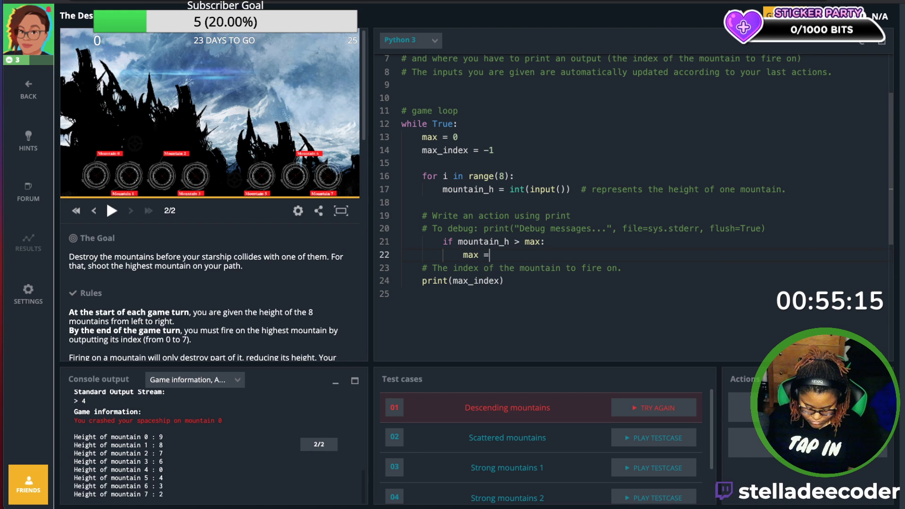
text(mou)
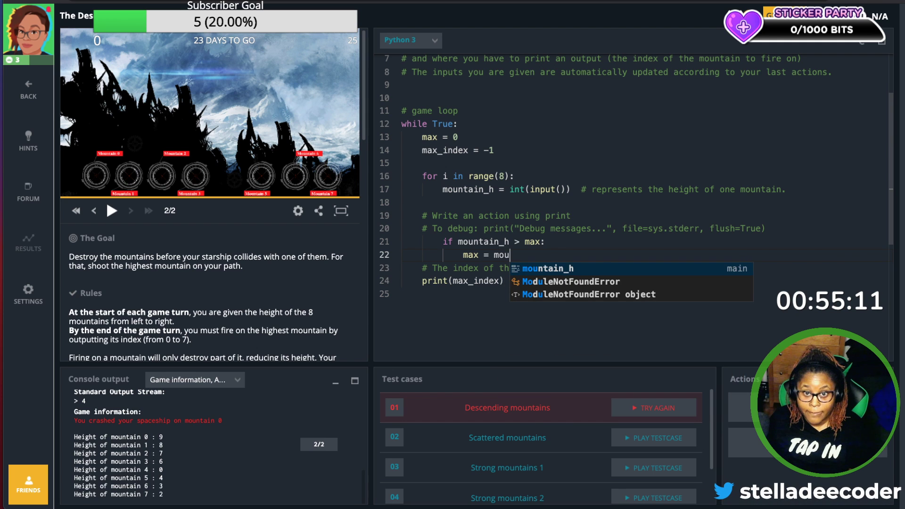
key(Enter)
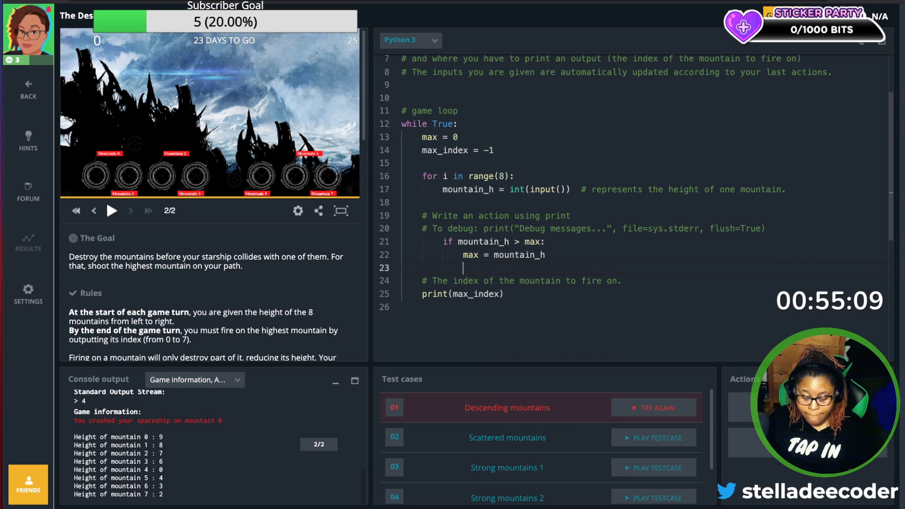
text(max_index =)
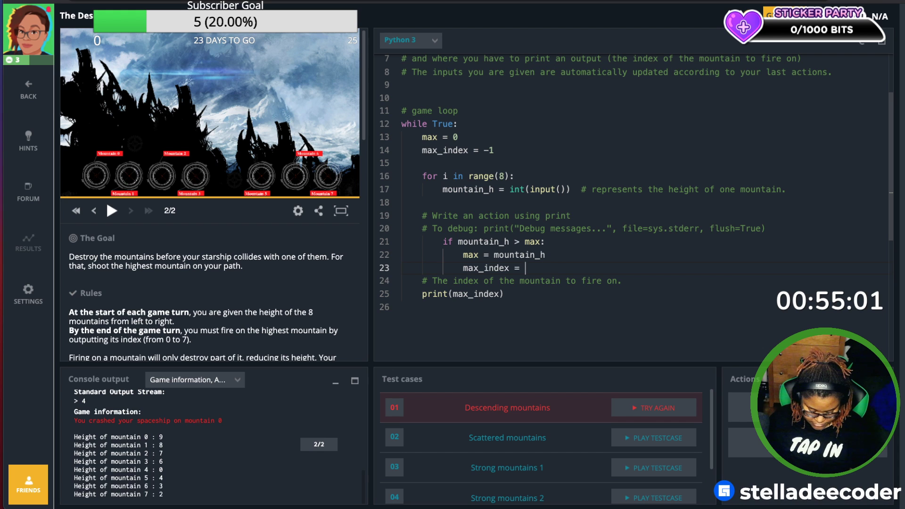
text(I)
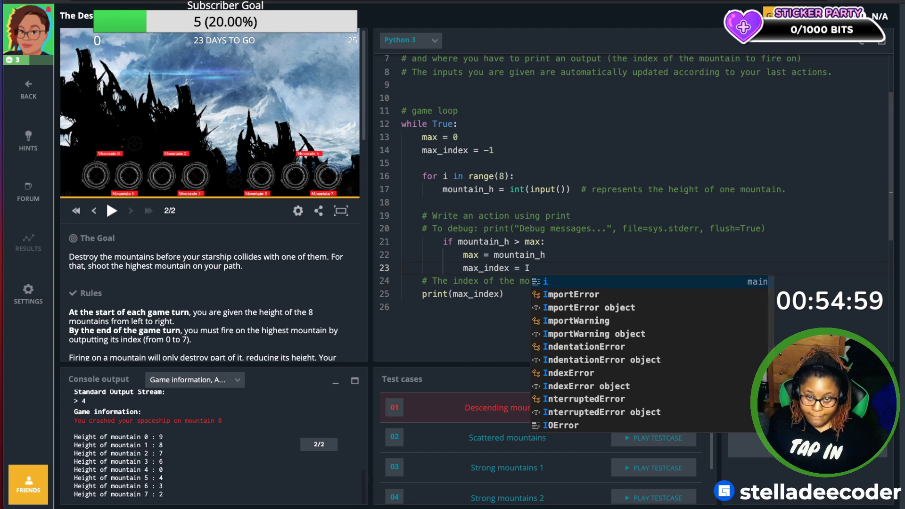
text(i)
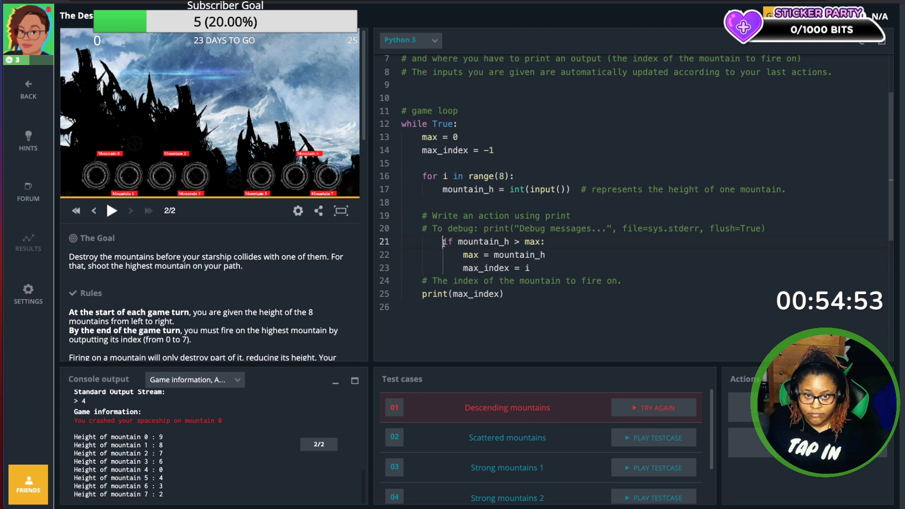
Step: Add a '#finding highest mountain' comment above the if block
key(enter)
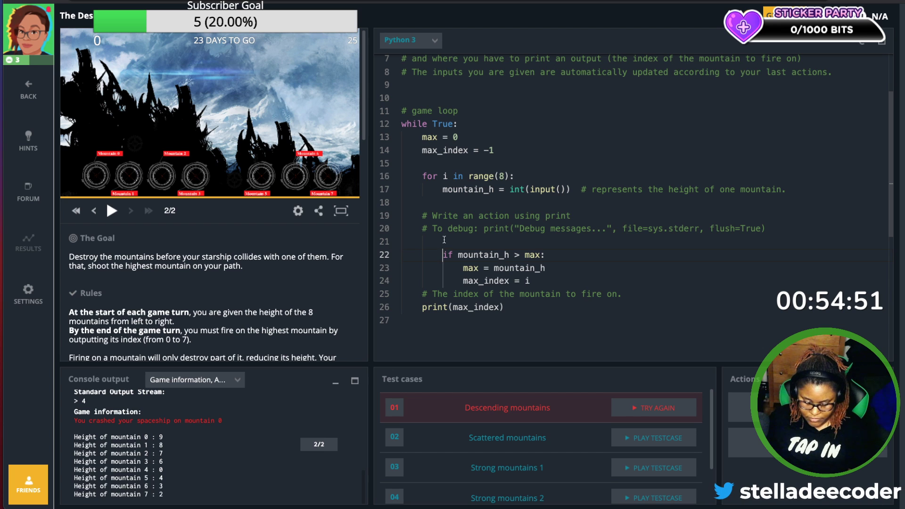
text(#)
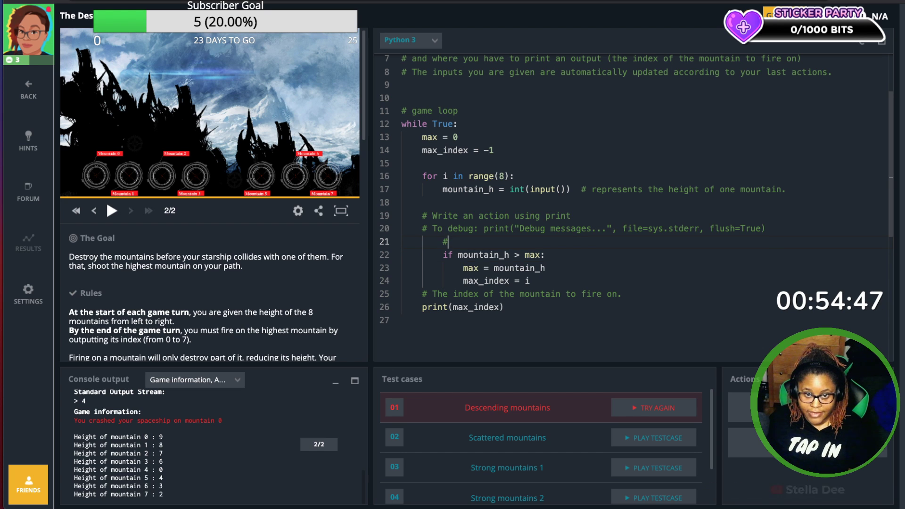
text(finding highest)
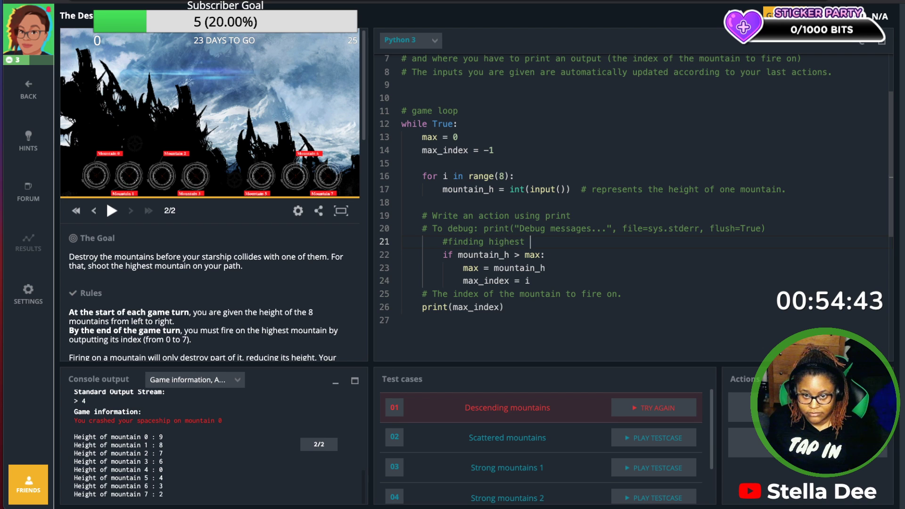
text(mountain)
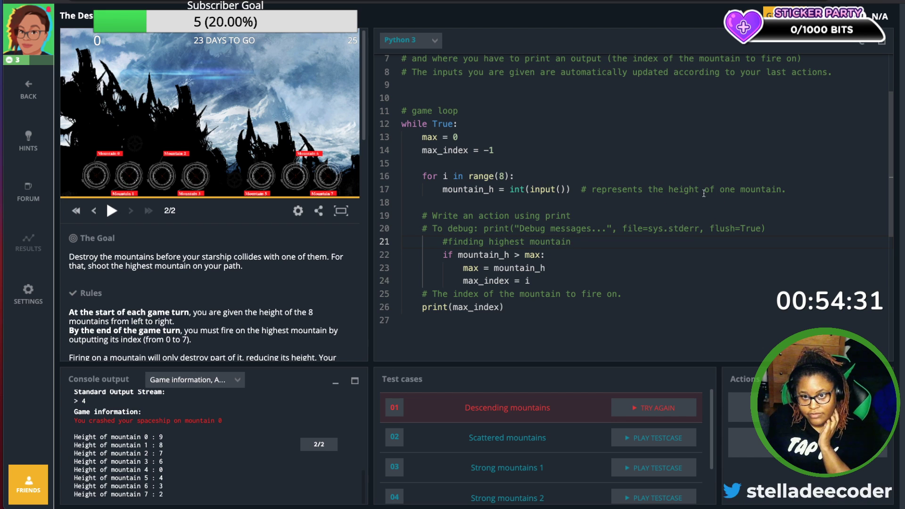
mouse_move(661, 213)
text(set the)
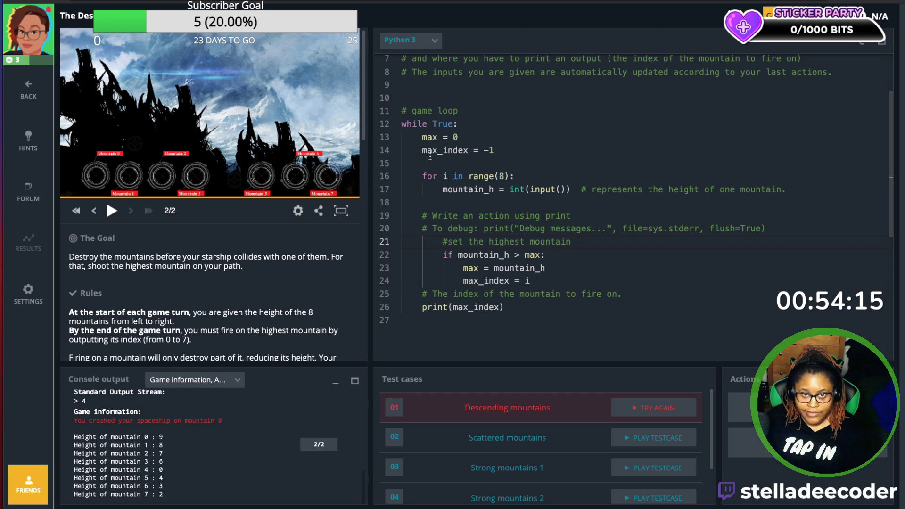
mouse_move(516, 190)
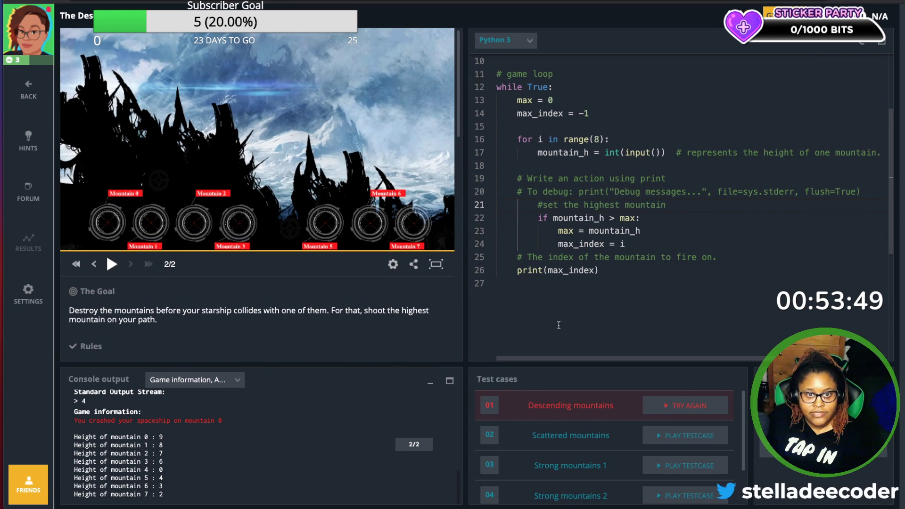
Step: Rerun the Descending mountains test and pause its replay at turn 6 of 8
click(684, 405)
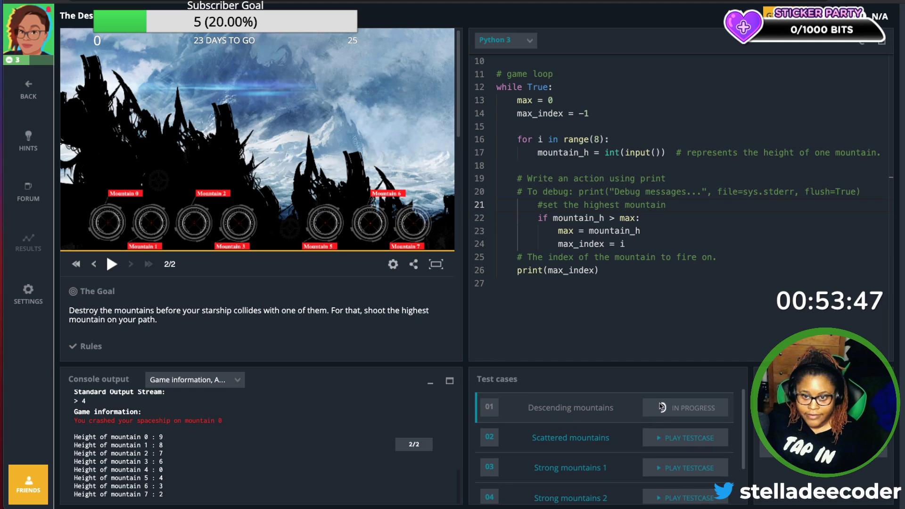
click(112, 264)
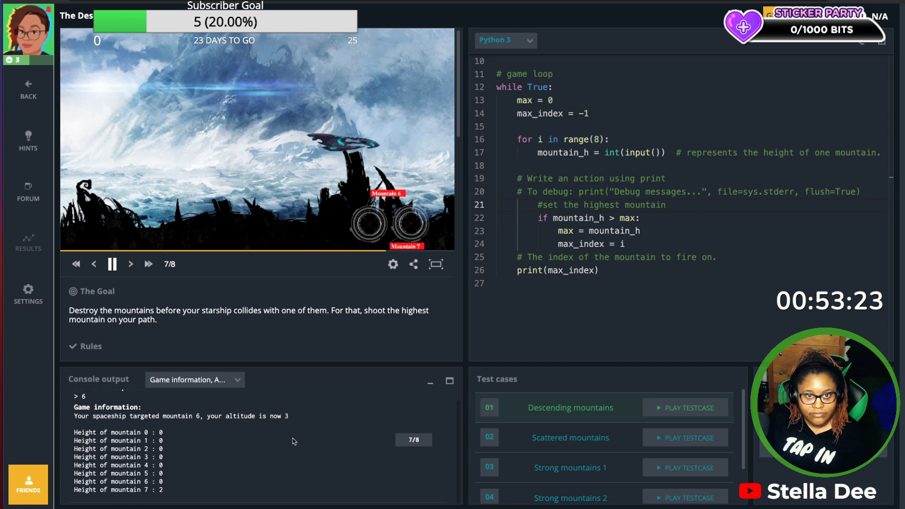
click(130, 264)
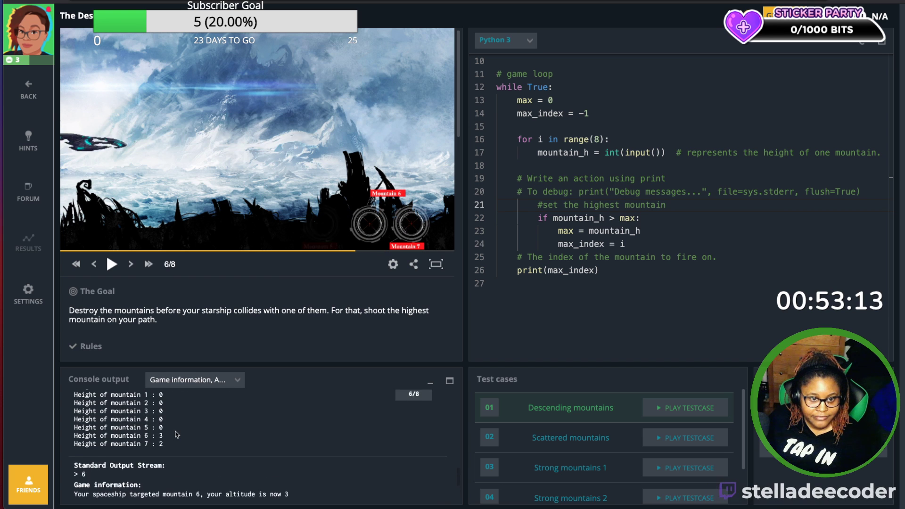
Step: Rewind the replay and step forward turn by turn, each shot hitting the tallest mountain
click(93, 264)
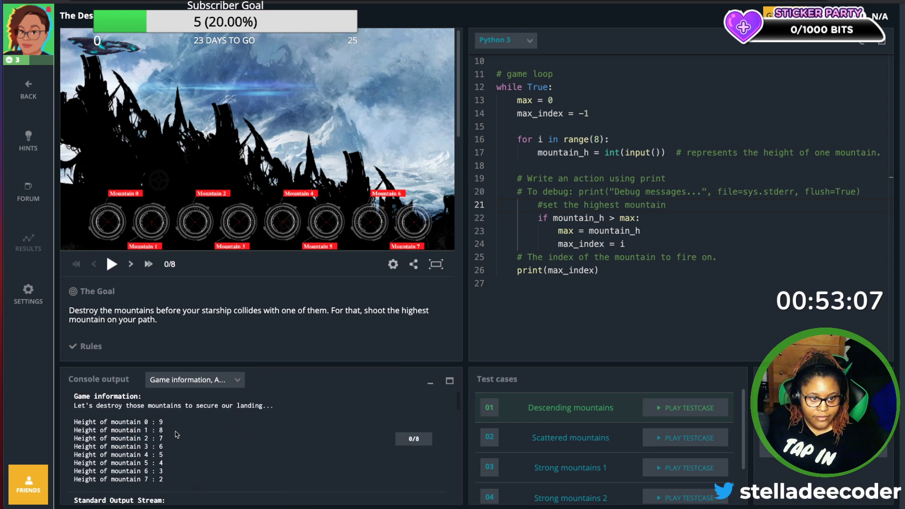
click(130, 264)
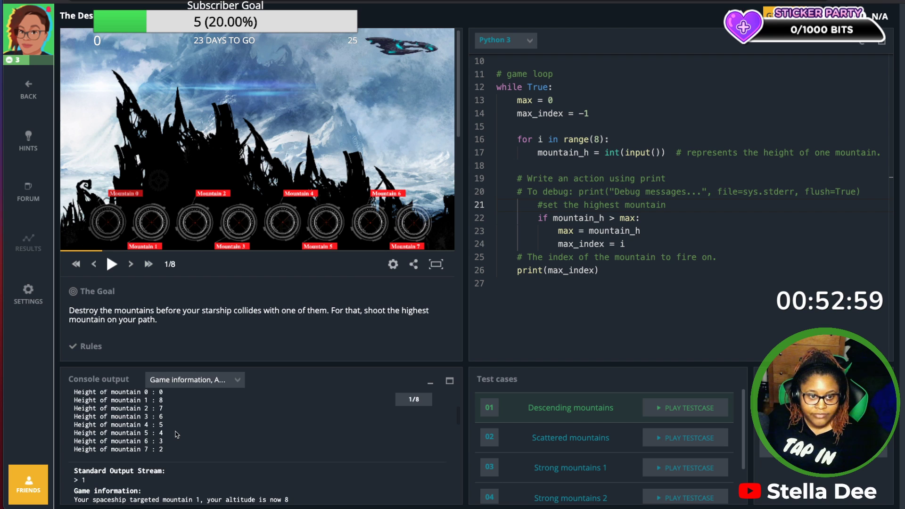
click(130, 264)
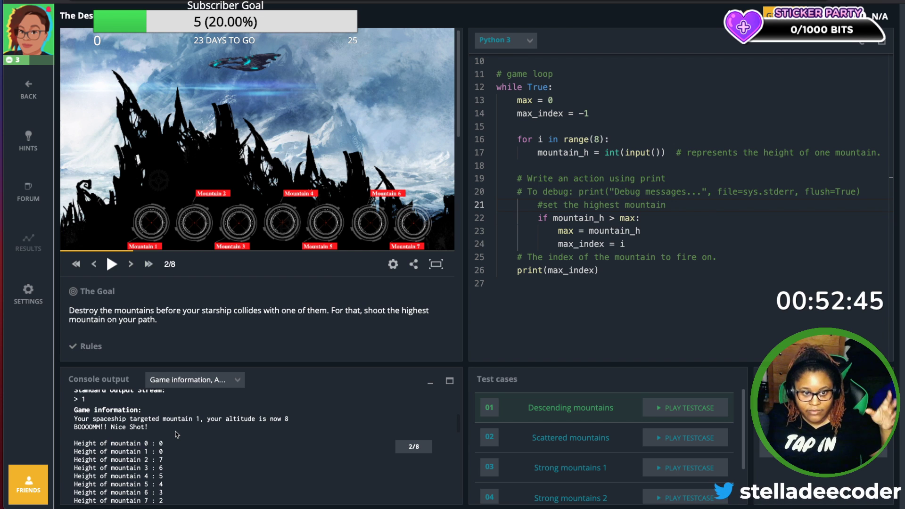
click(130, 264)
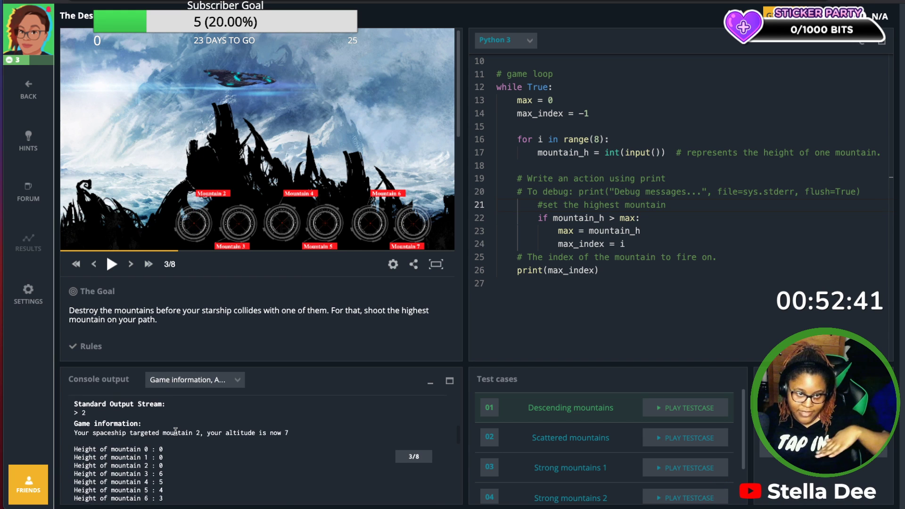
click(130, 264)
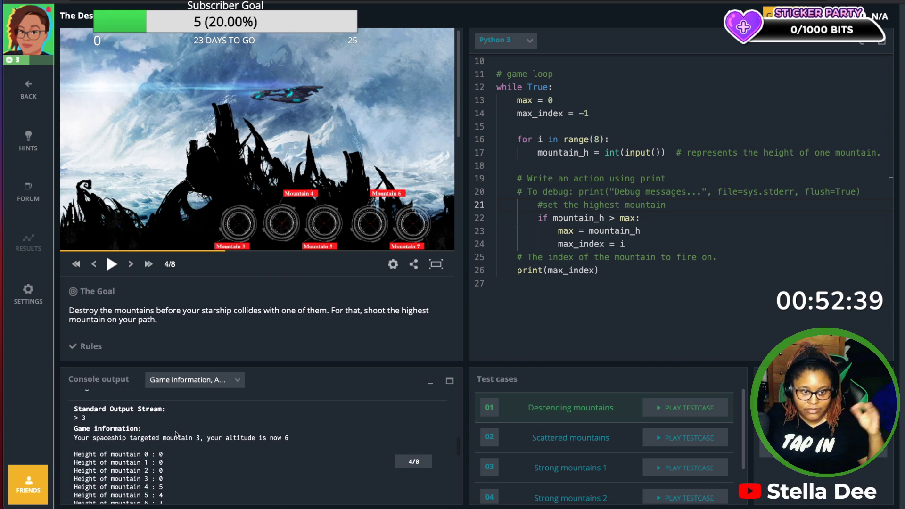
click(130, 264)
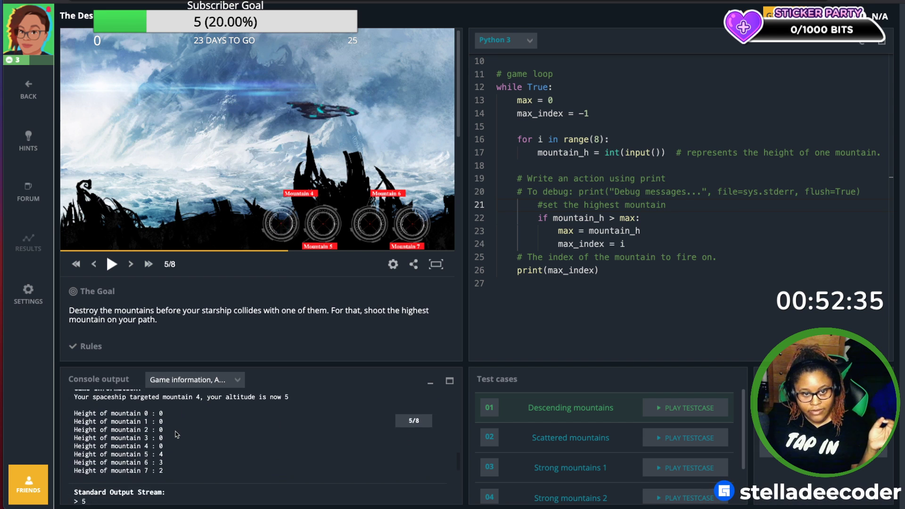
click(130, 265)
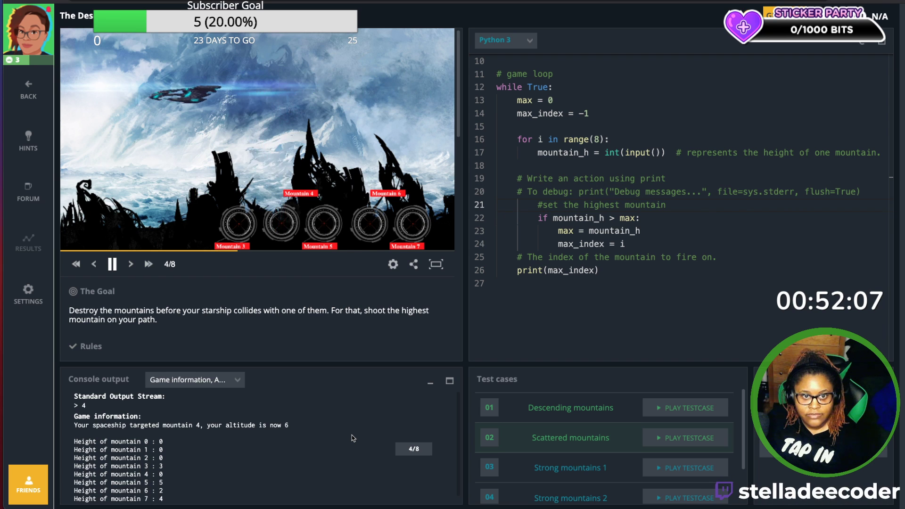
Step: Let the Scattered mountains test play out until the ship is clear for landing
click(130, 264)
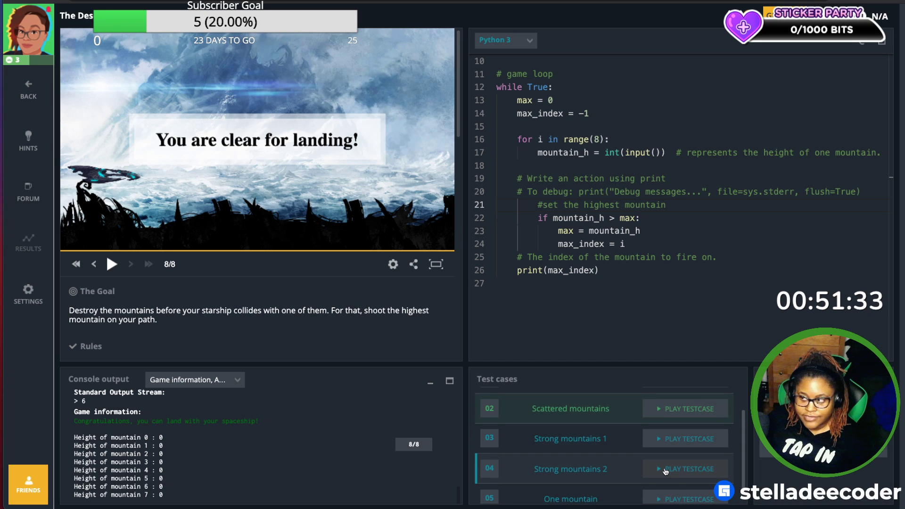
Step: Run the Strong mountains 1 test case and watch the ship land clear at turn 8
click(569, 439)
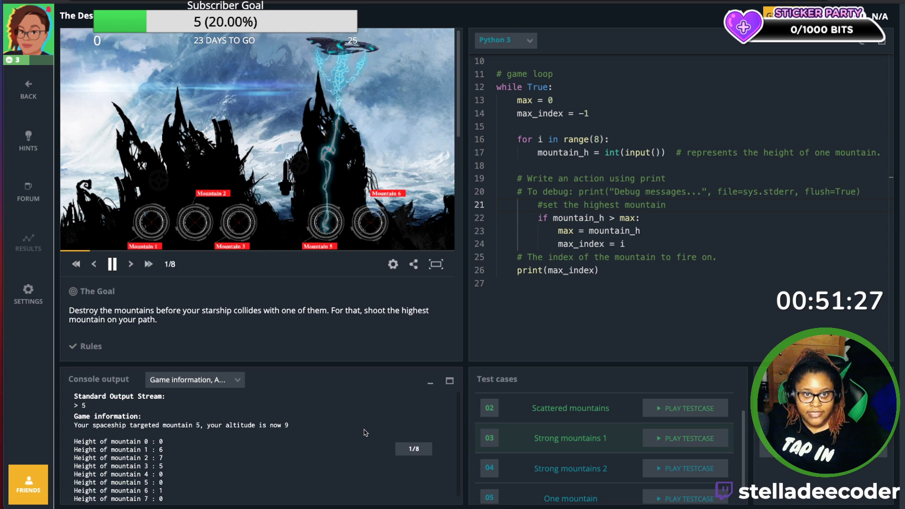
click(130, 264)
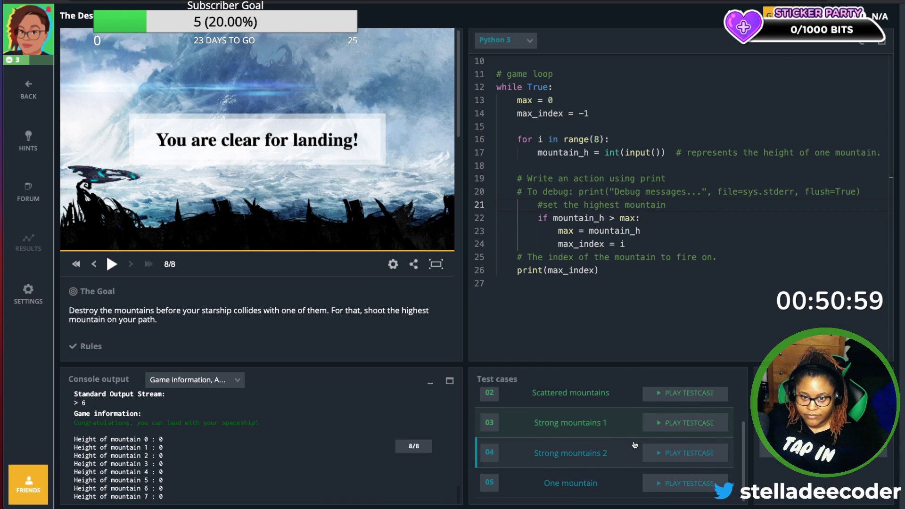
Step: Run the Strong mountains 2 test case through to the ship landing clear
click(686, 453)
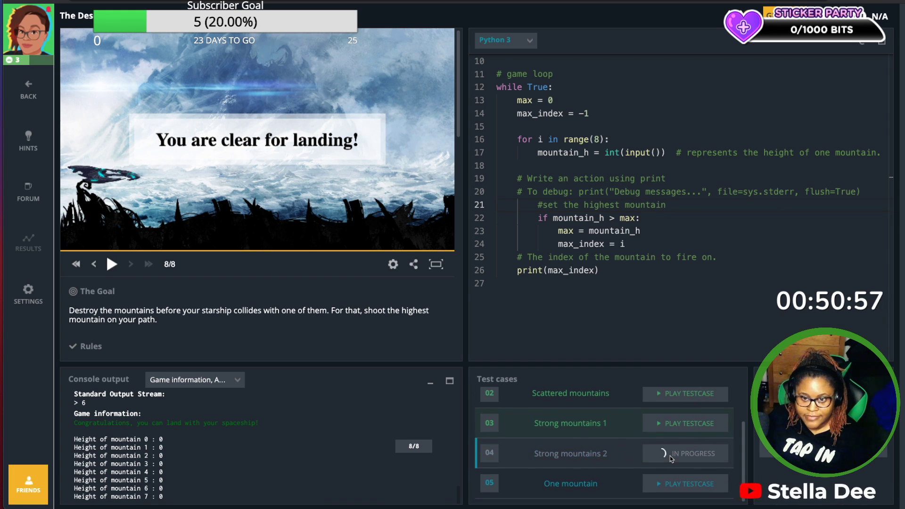
click(112, 264)
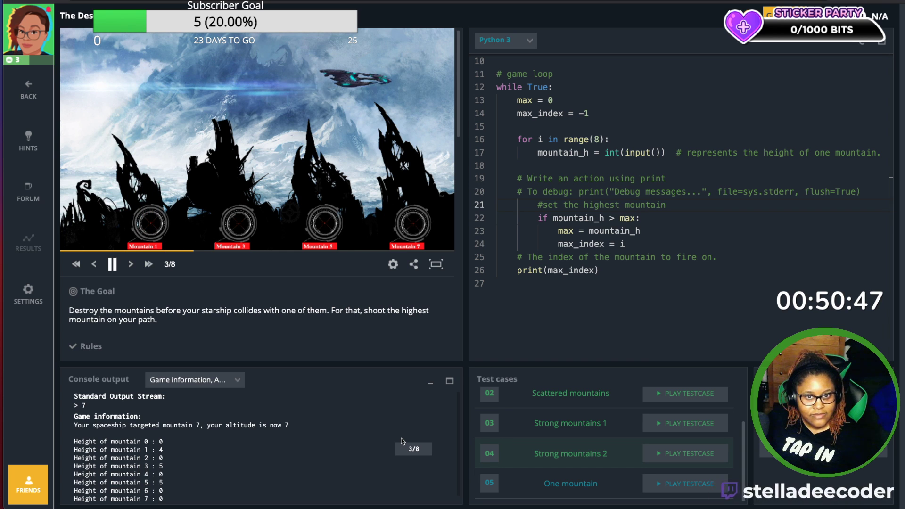
click(130, 264)
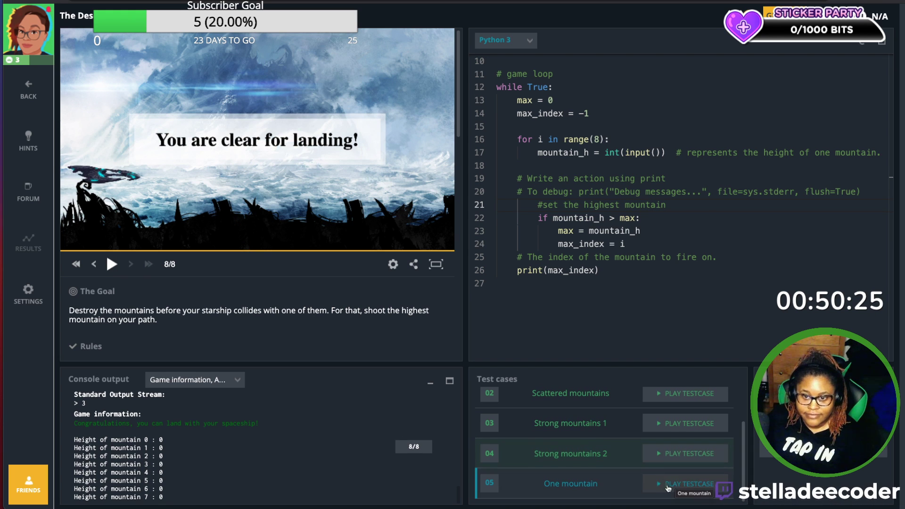
Step: Run the One mountain test case, finishing turn 5 of 5 with the ship clear
click(684, 484)
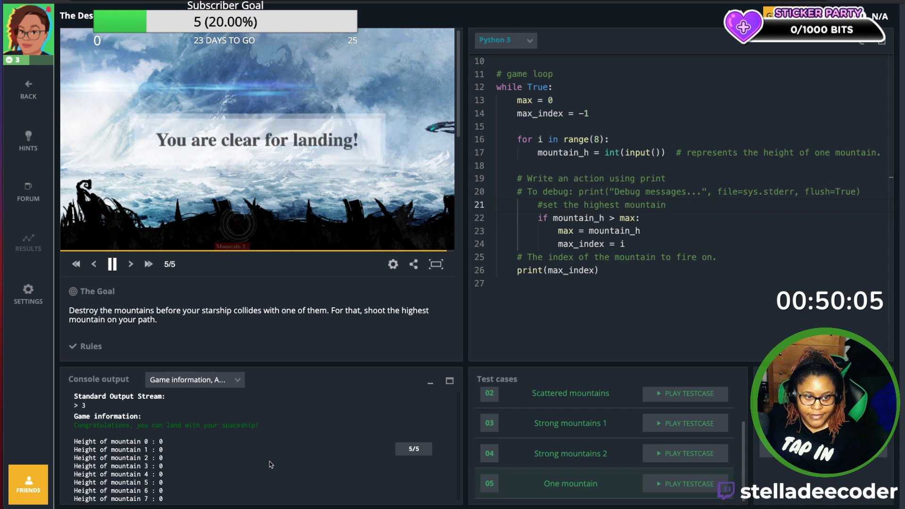
click(112, 264)
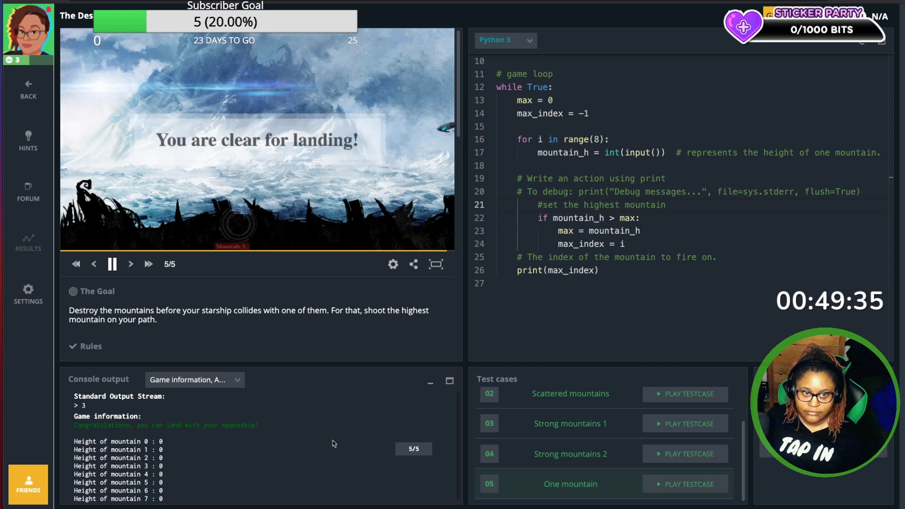
Step: Submit the Descent solution for a 100% score and tick Loops as learned
click(112, 265)
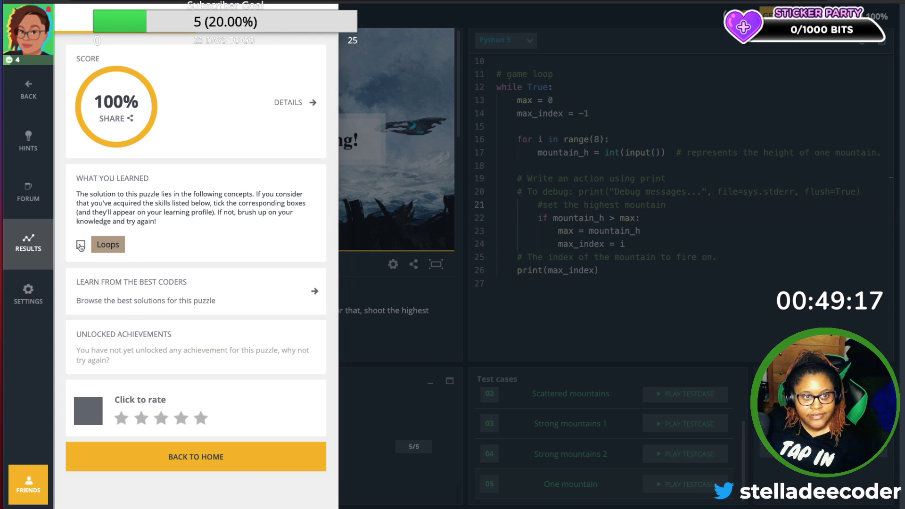
click(80, 244)
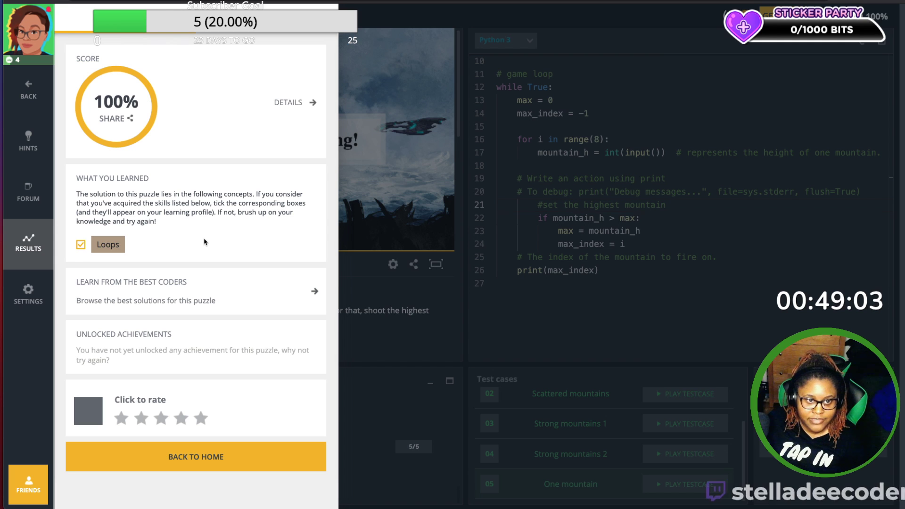
mouse_move(180, 263)
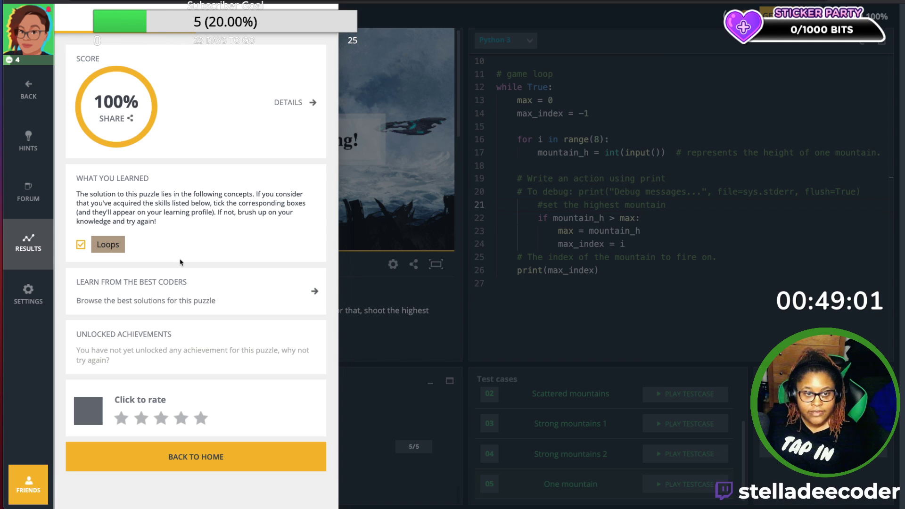
mouse_move(187, 319)
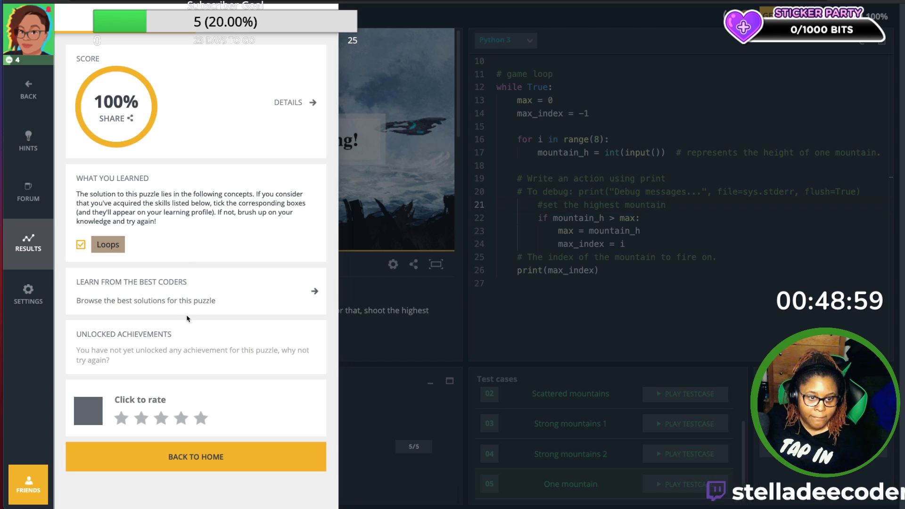